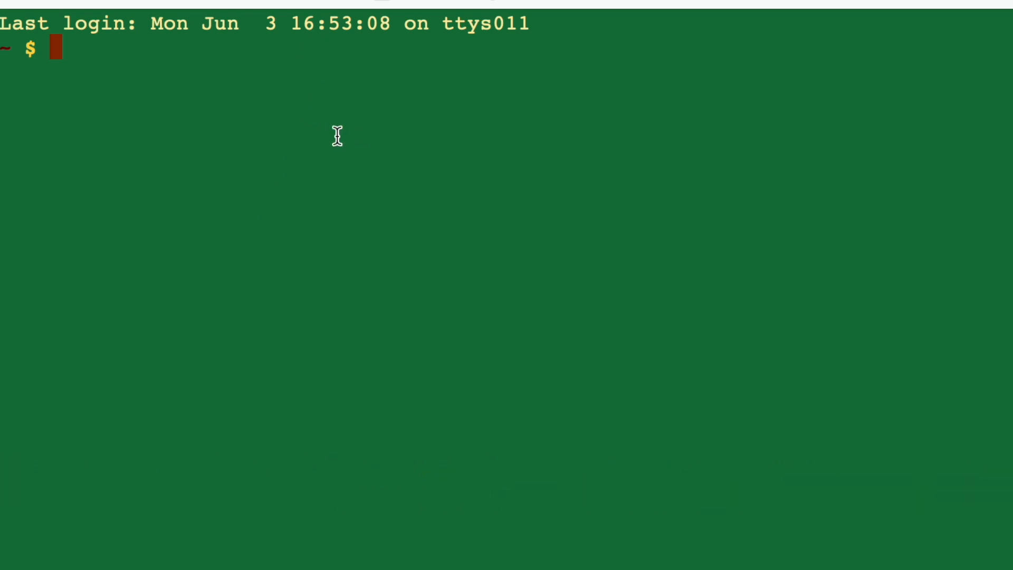
Run php --ini and select the loaded path /usr/local/etc/php/8.3/php.ini.
type("php --ini")
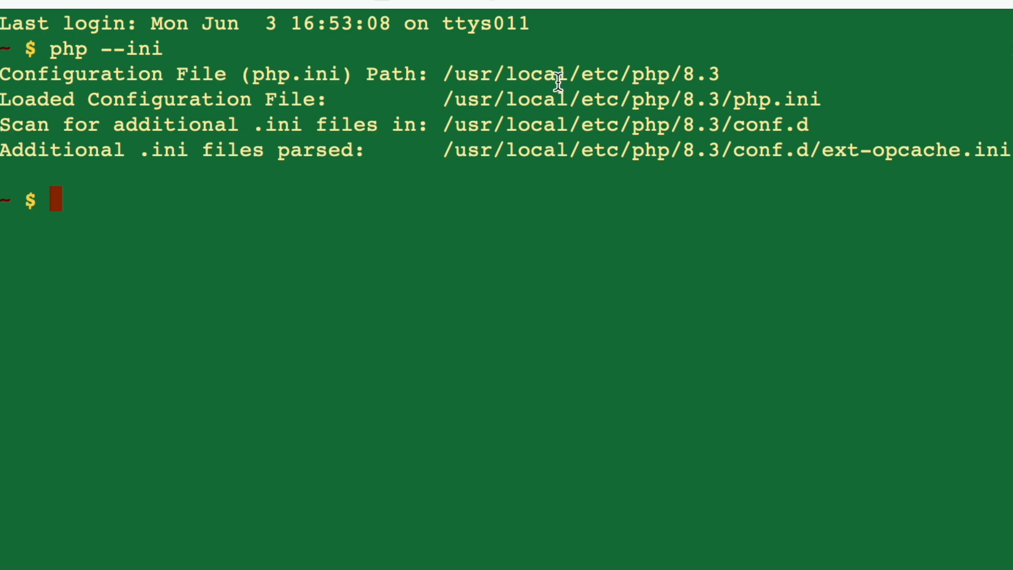
double_click(578, 73)
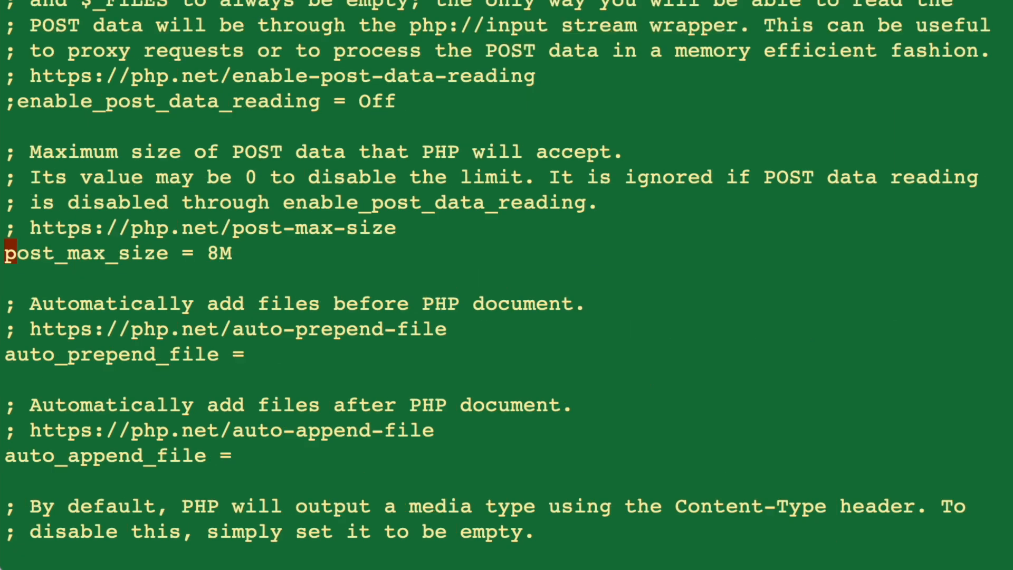
mouse_move(207, 252)
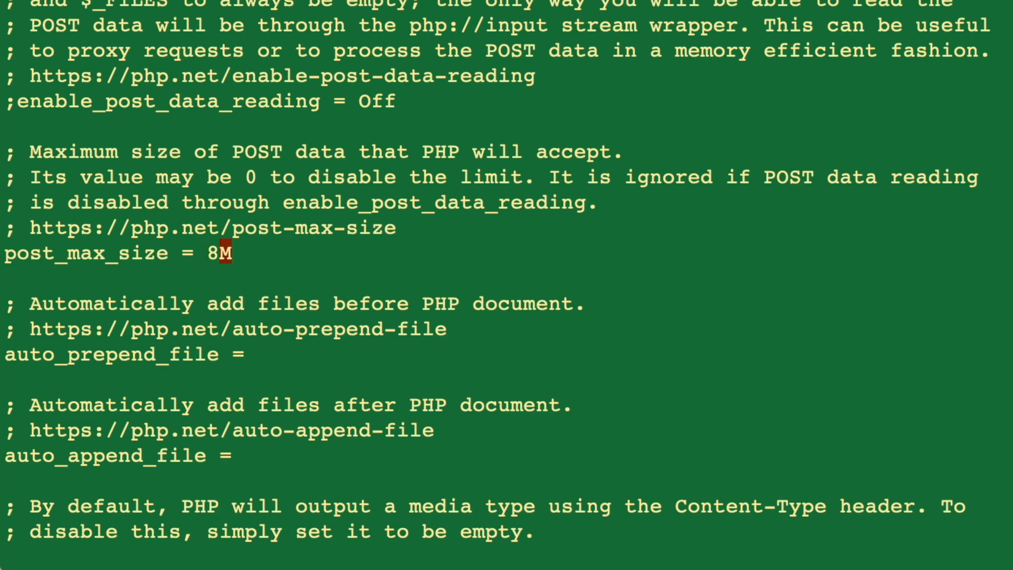
Change post_max_size from 8M to 1024M in php.ini.
key("x")
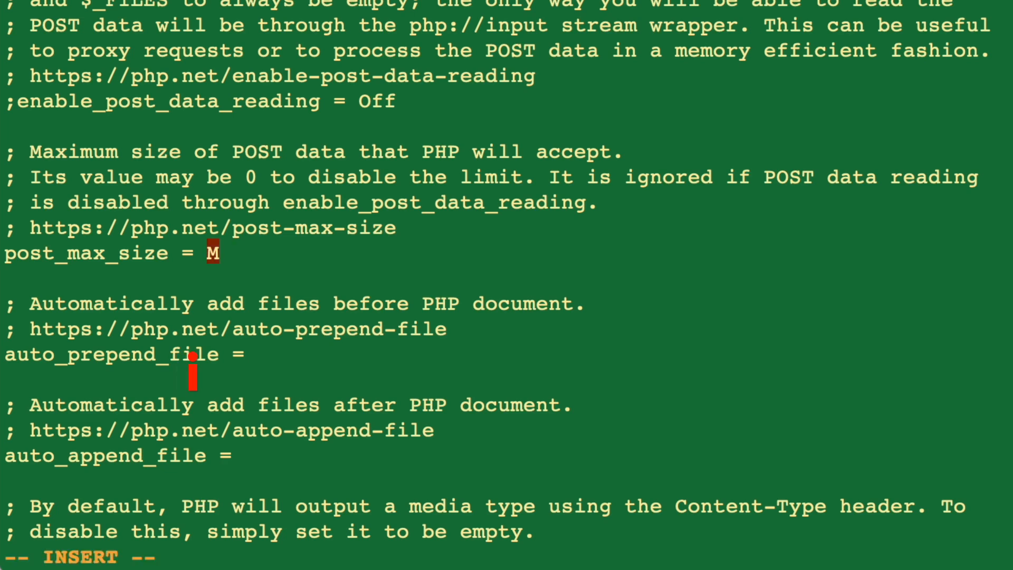
type("102")
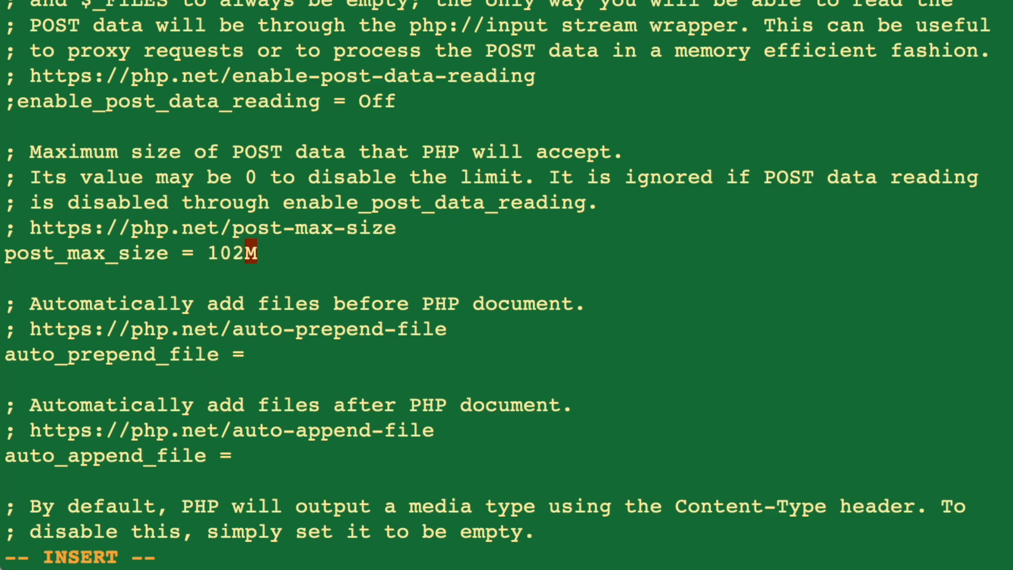
type("4")
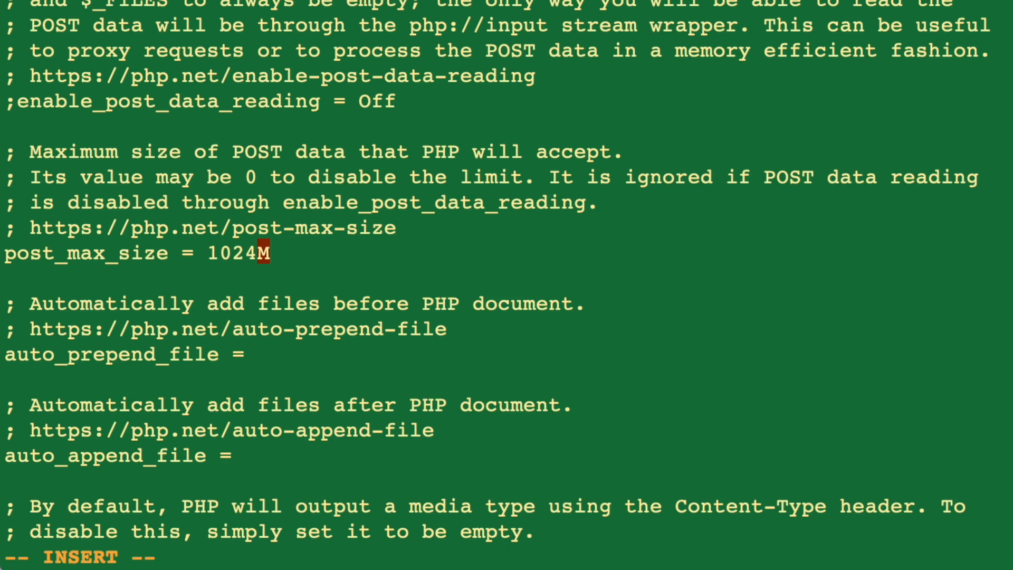
key("Escape")
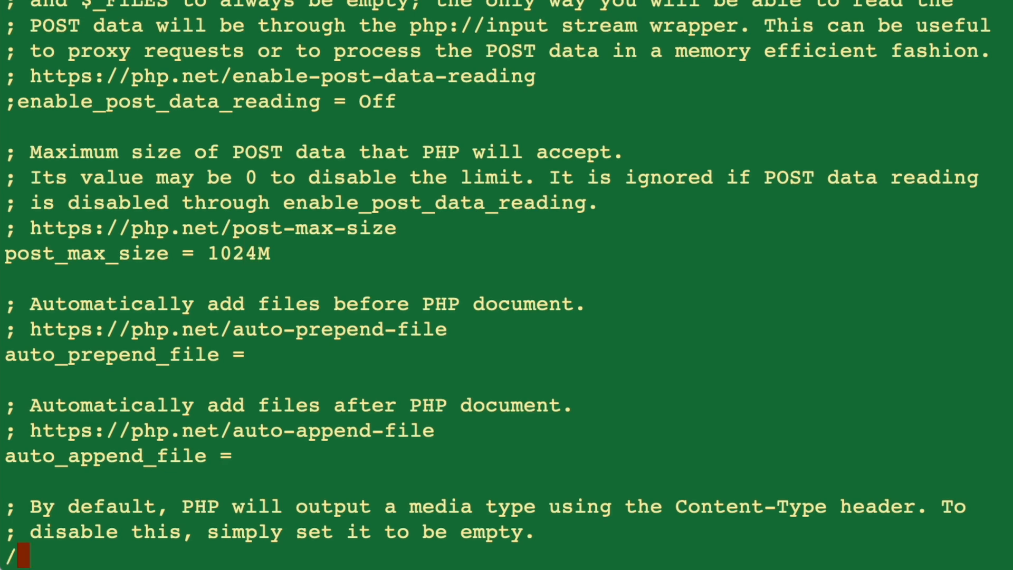
Find upload_max_filesize, set it to 1024M, and save and quit with :wq.
type("^")
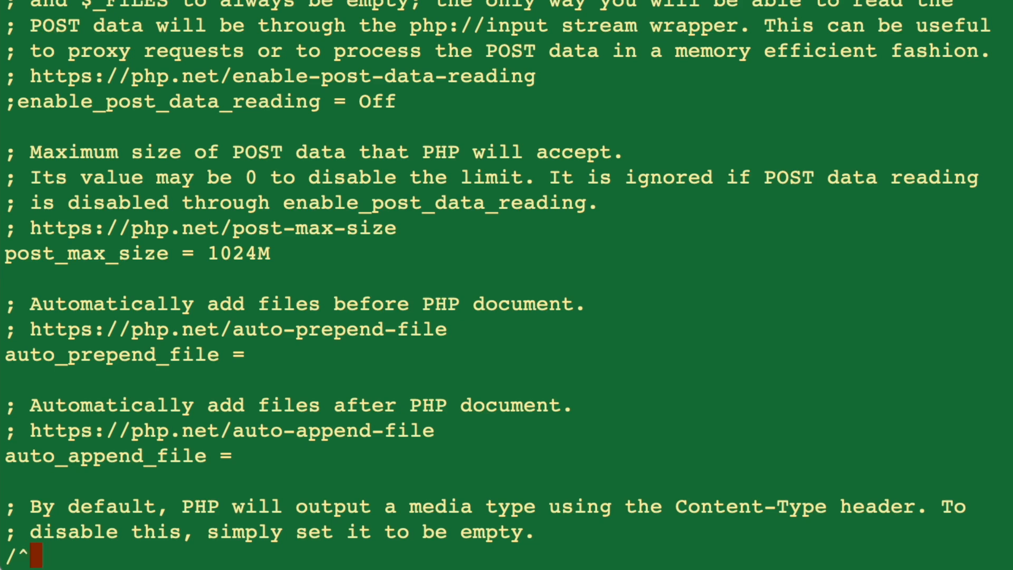
type("u")
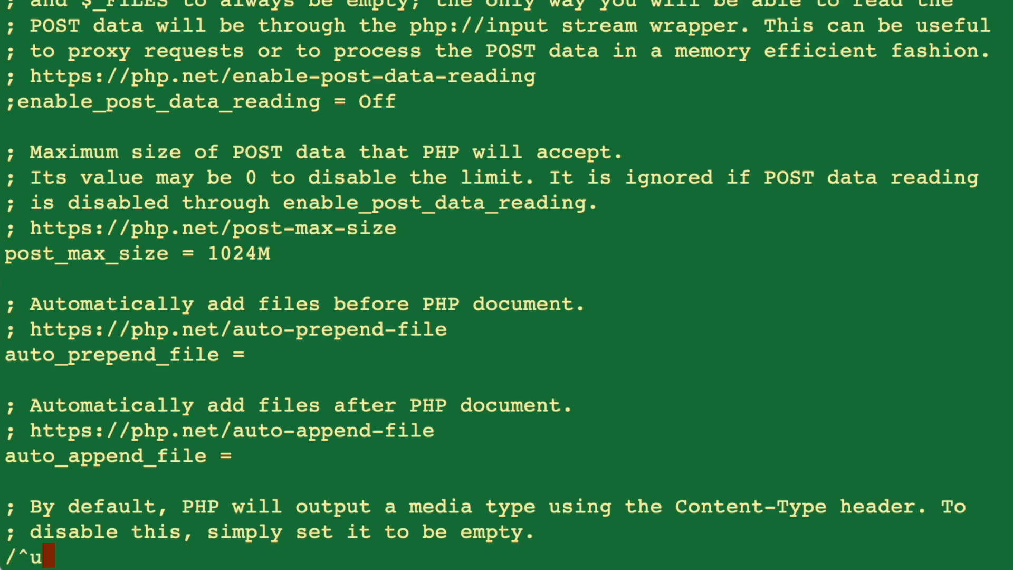
type("pload_m")
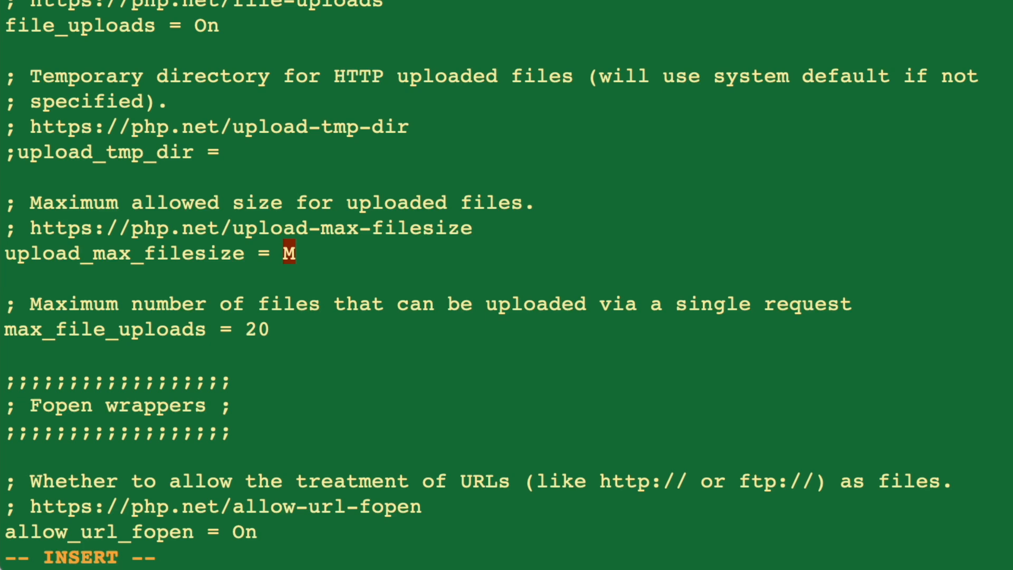
type("1")
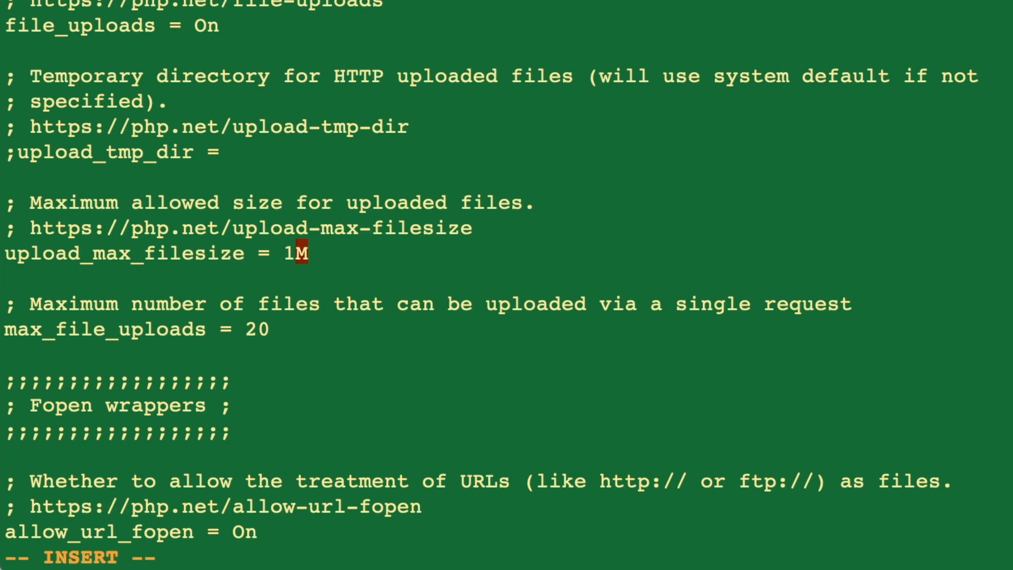
type("024")
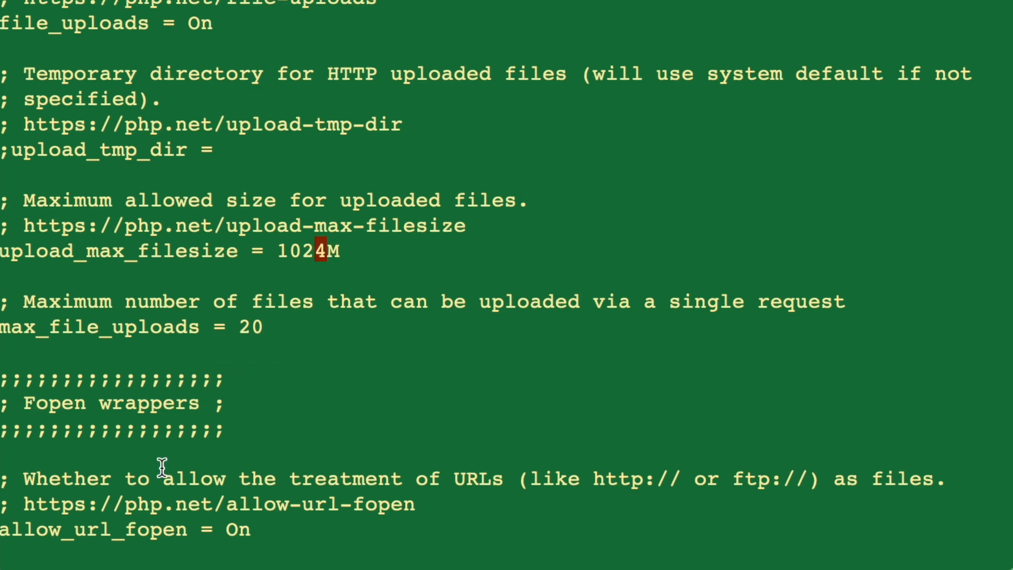
mouse_move(200, 399)
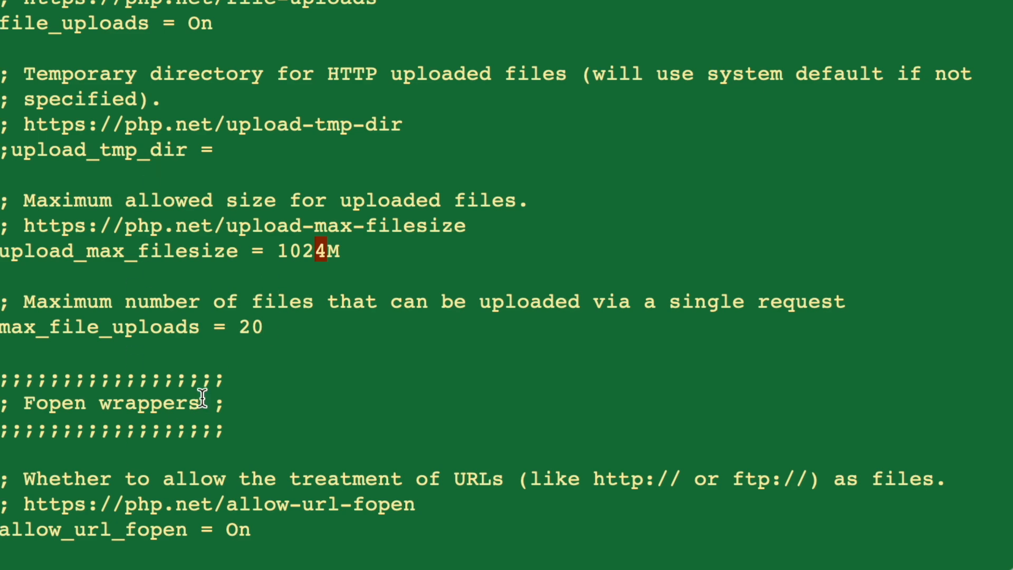
scroll("down", 3)
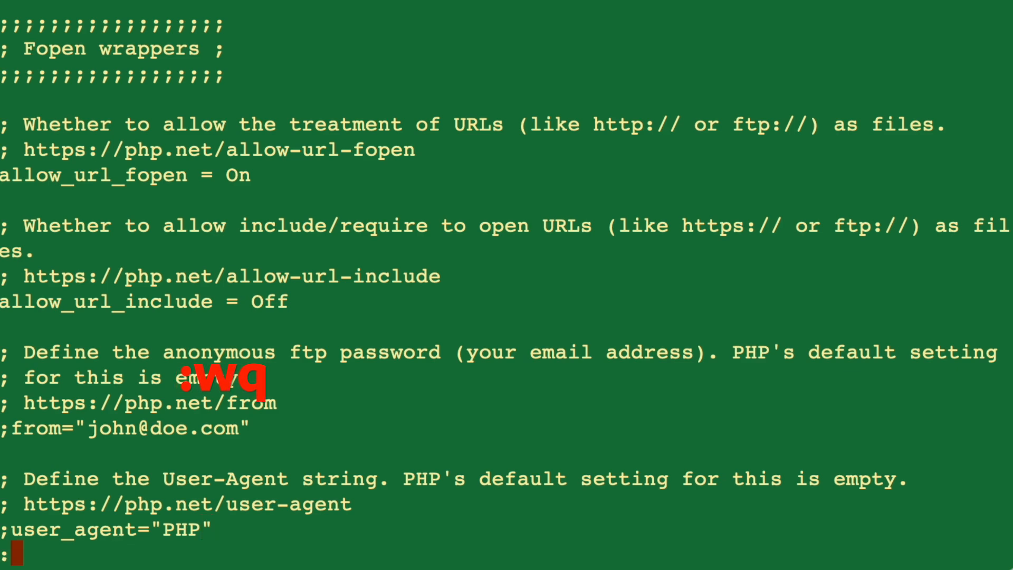
type("wq")
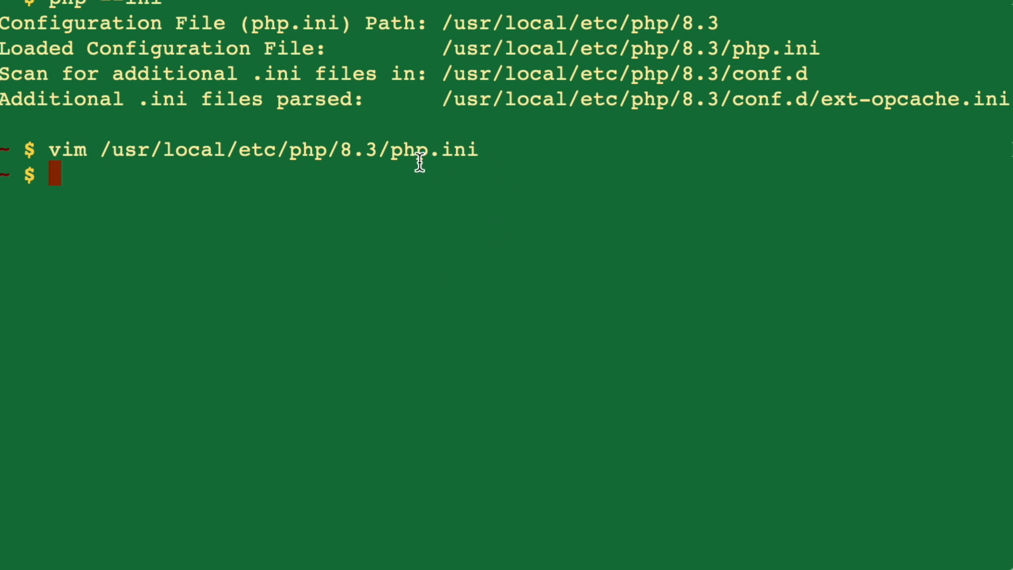
mouse_move(450, 172)
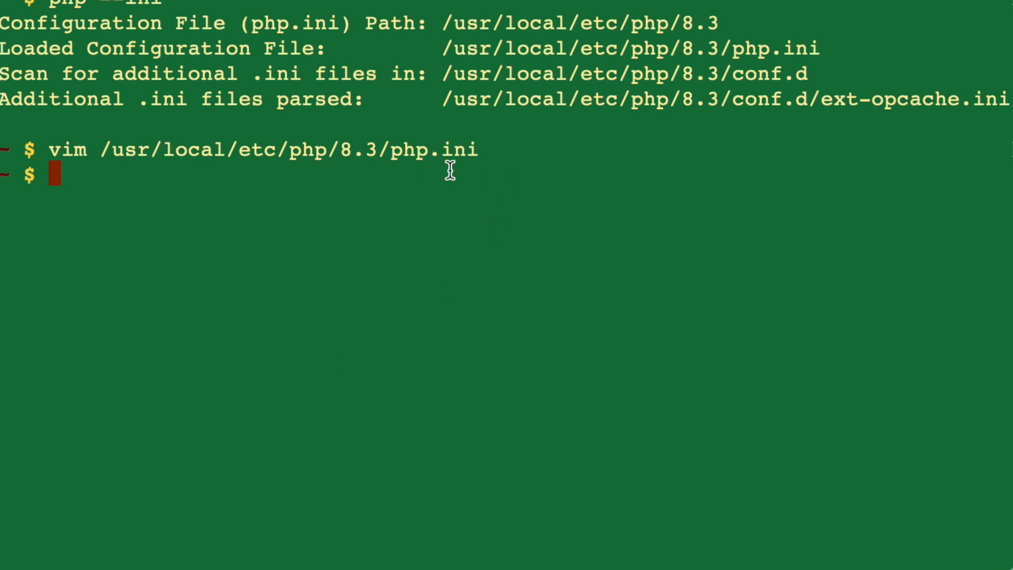
mouse_move(233, 202)
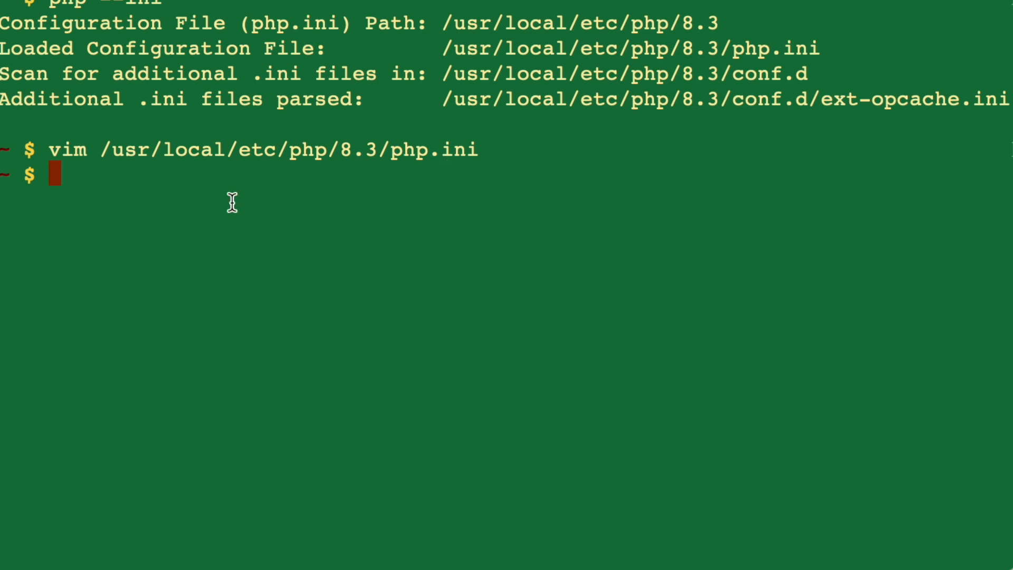
Enter the command brew tap homebrew/services at the shell prompt.
type("b")
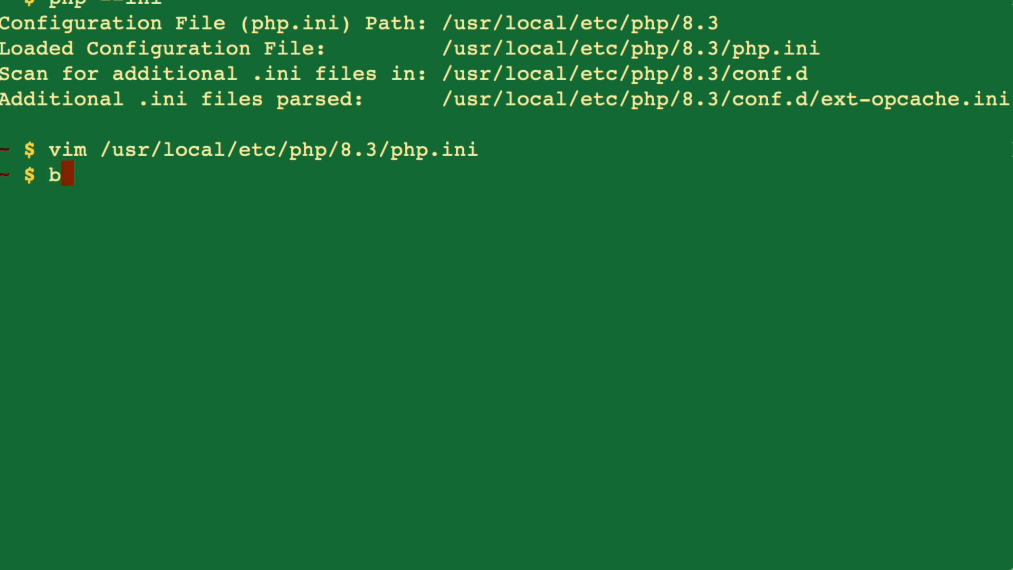
type("rew")
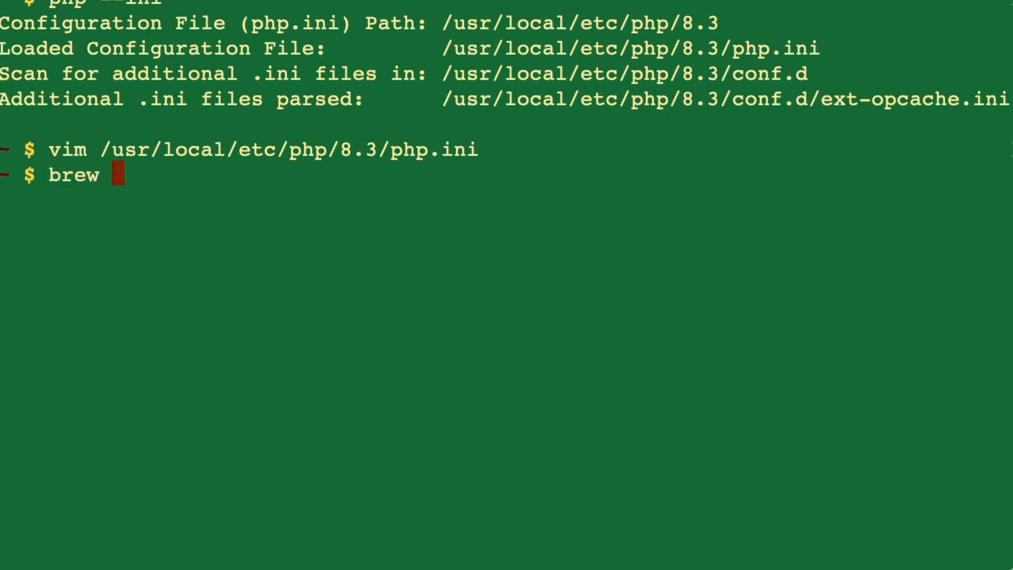
type("tap homebre")
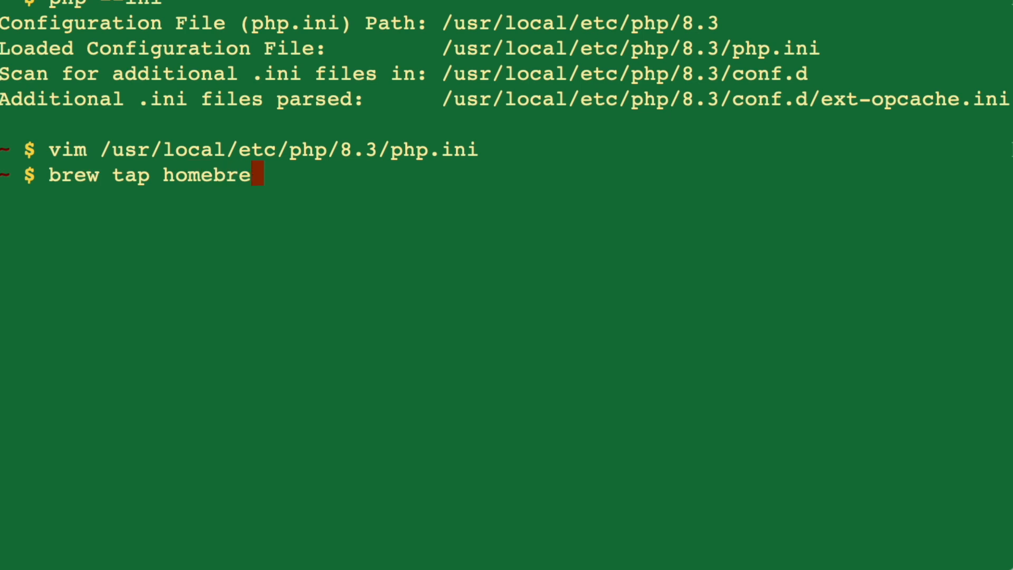
type("w/servi")
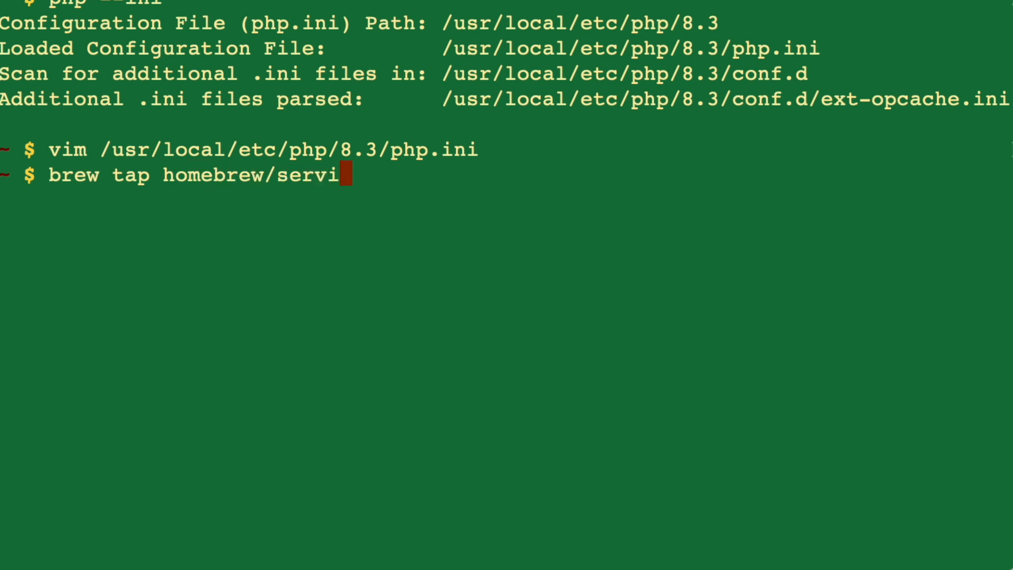
type("ces")
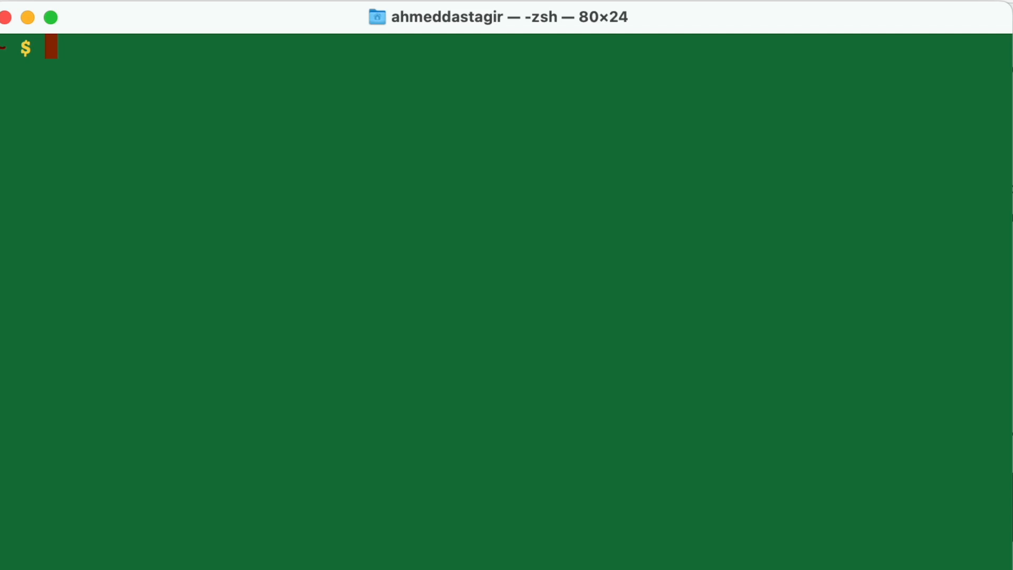
type("brew ser")
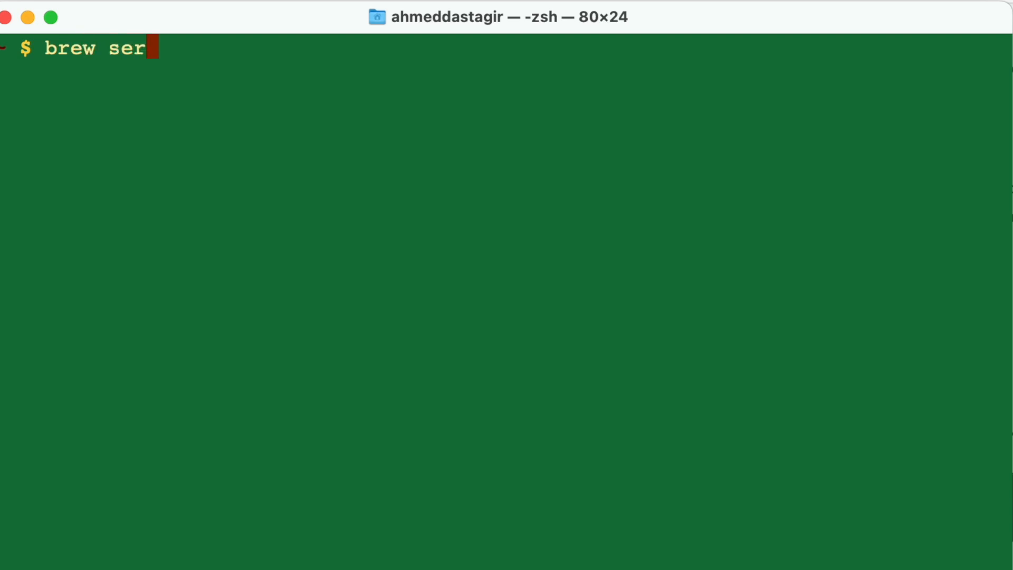
type("vices re")
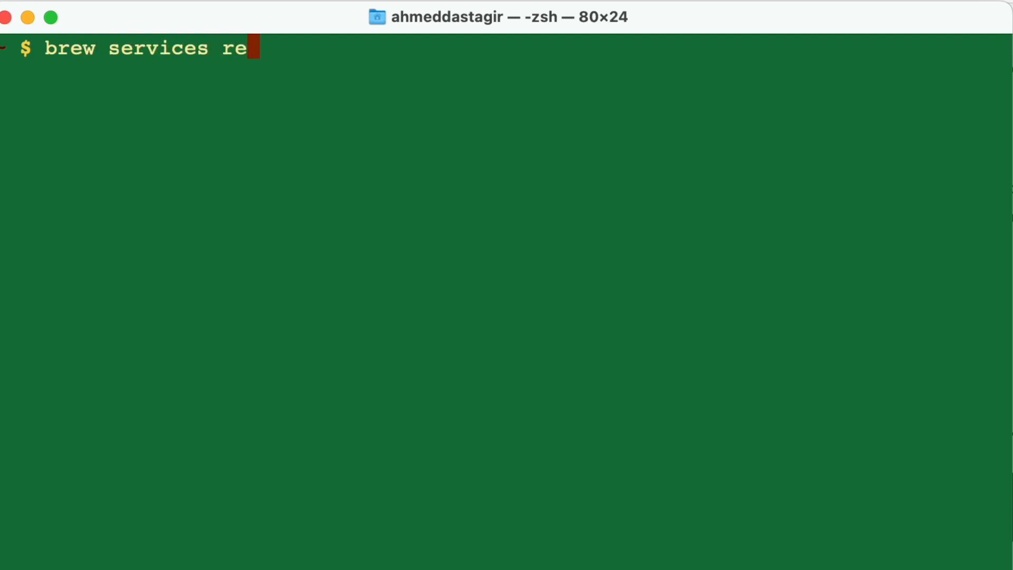
type("start php")
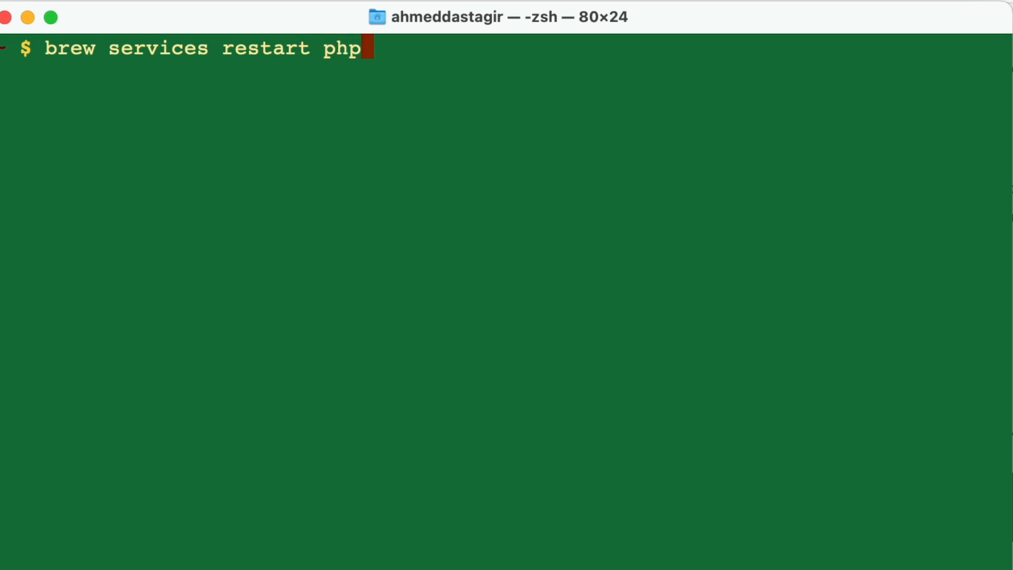
type("@8")
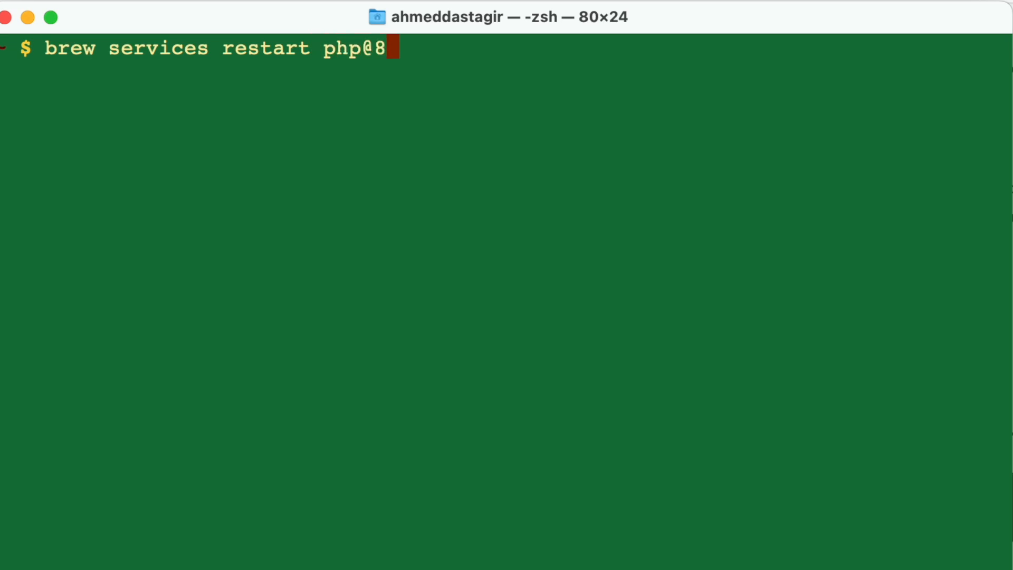
type(".3")
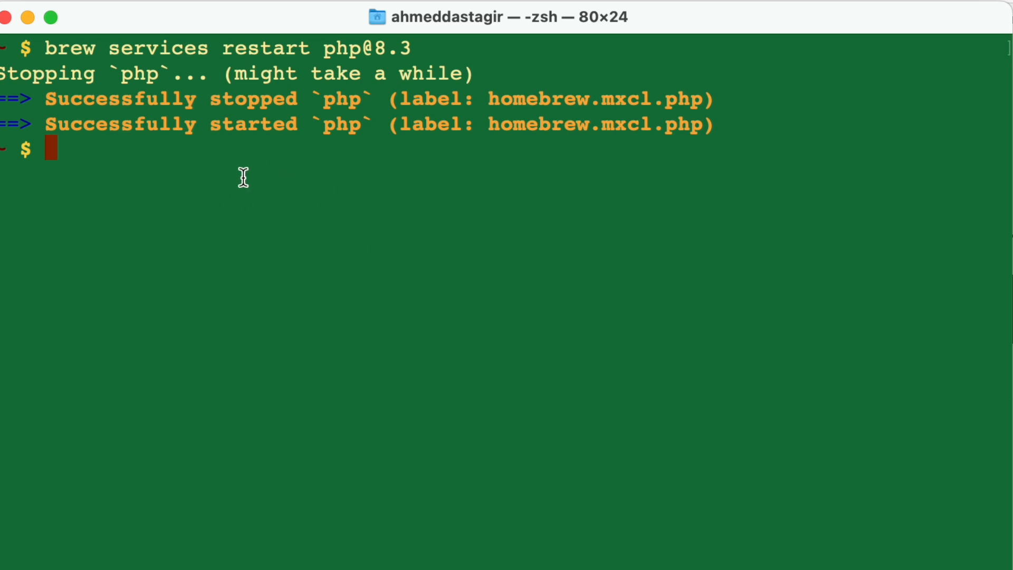
mouse_move(236, 169)
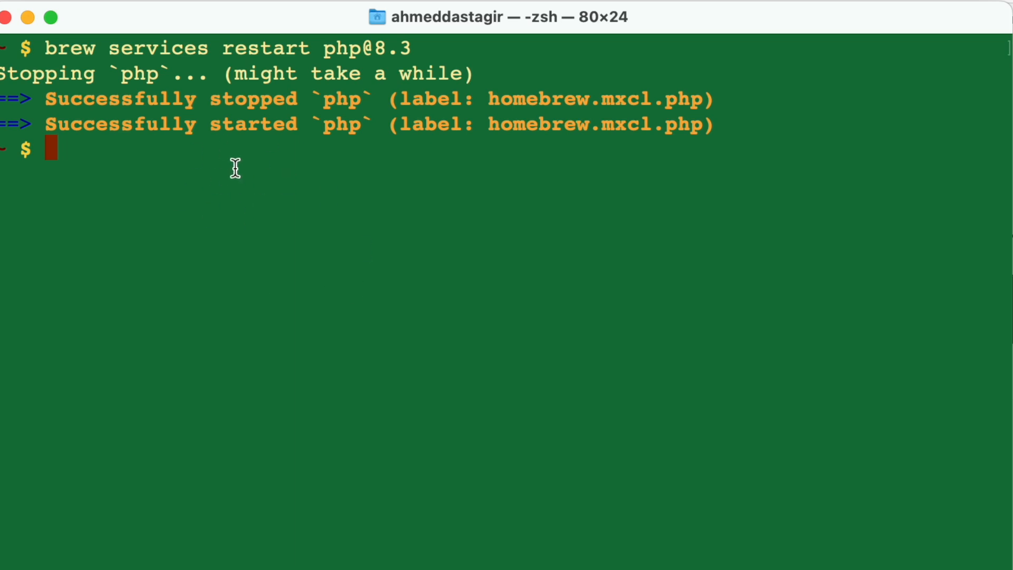